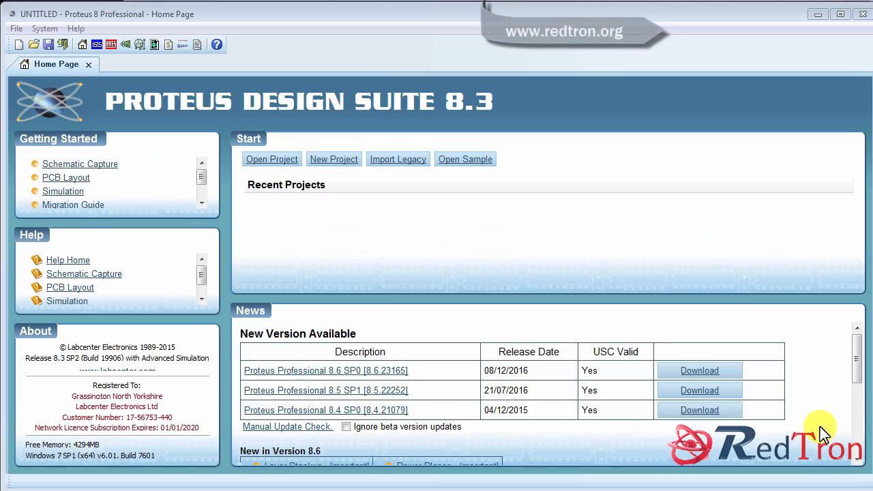
pyautogui.moveTo(794, 334)
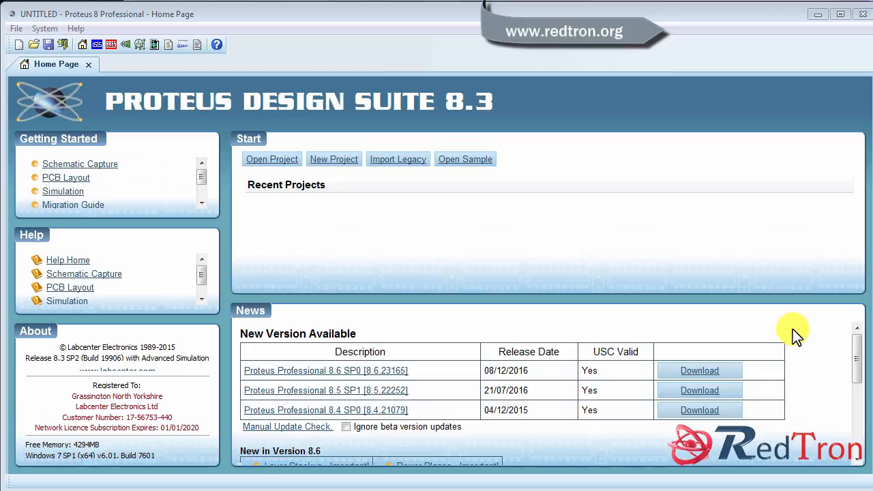
pyautogui.moveTo(816, 341)
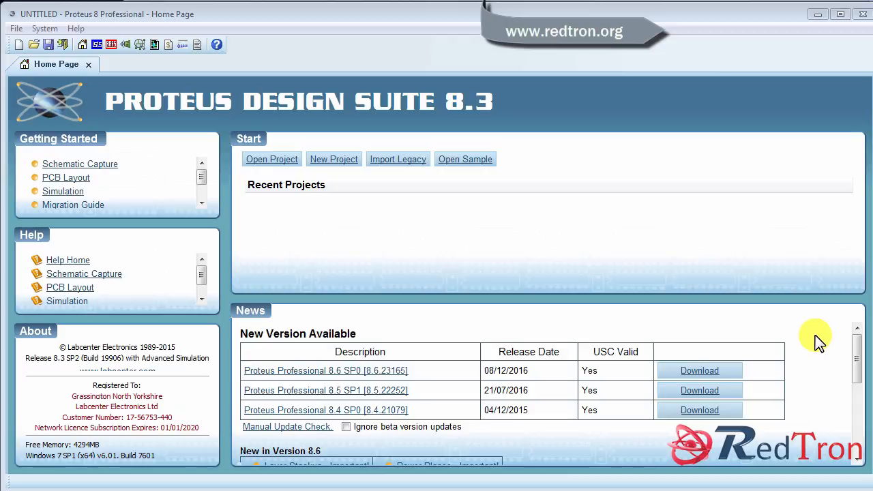
pyautogui.moveTo(825, 343)
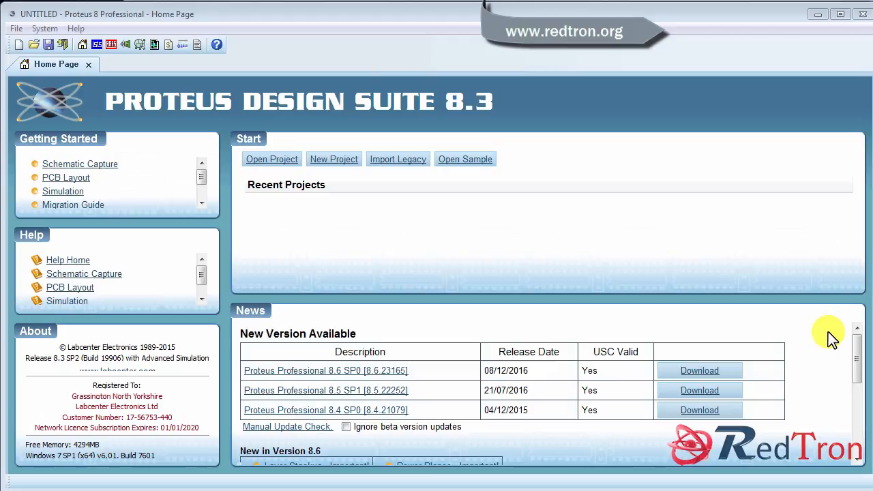
pyautogui.moveTo(845, 352)
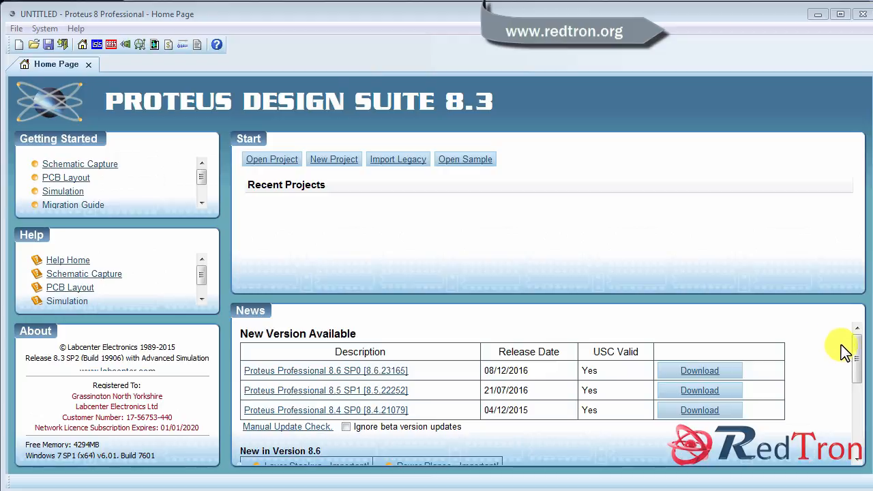
pyautogui.moveTo(45, 27)
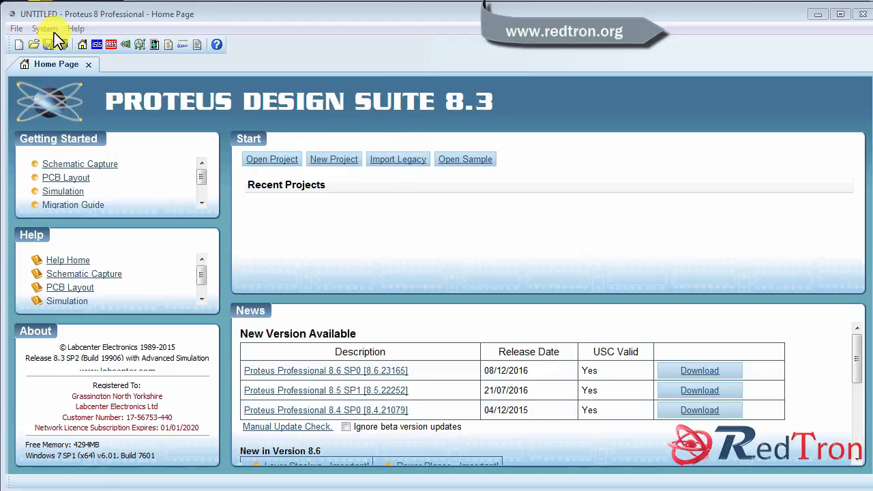
pyautogui.moveTo(98, 53)
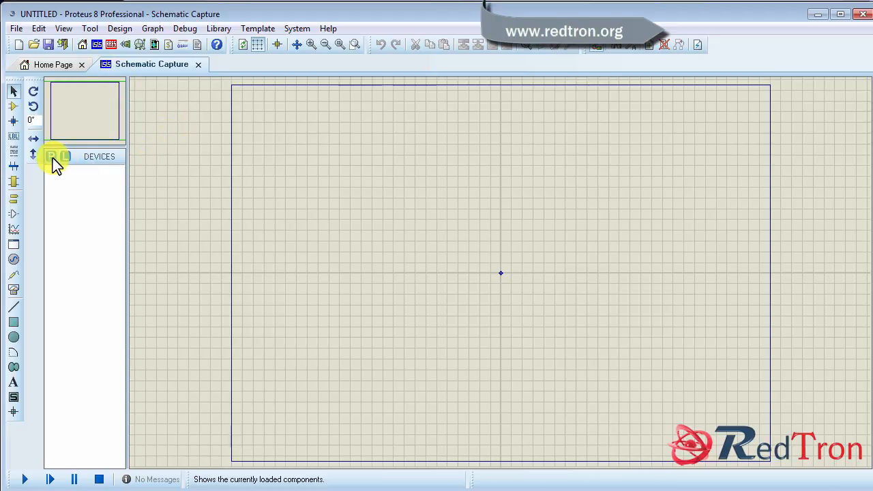
# Bring up the Pick Devices dialog on the blank schematic sheet
pyautogui.click(52, 155)
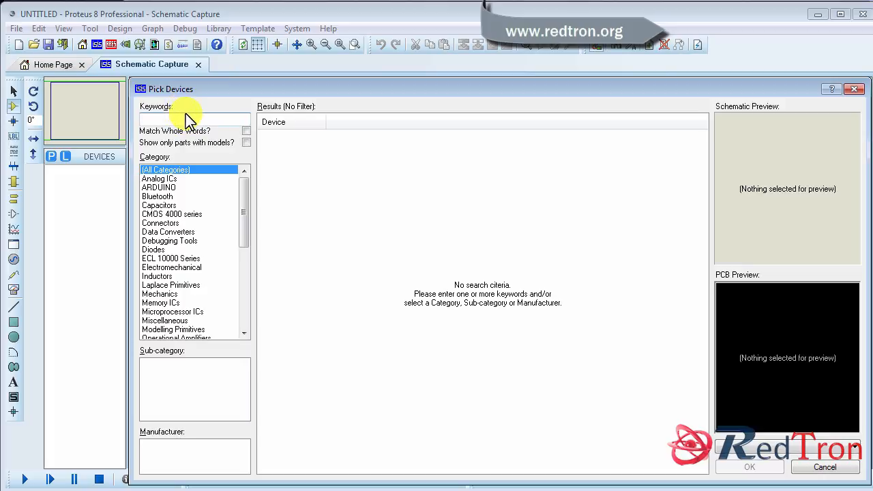
# Search the device keywords for 'ardu' and filter results to the ARDUINO category
pyautogui.write('a')
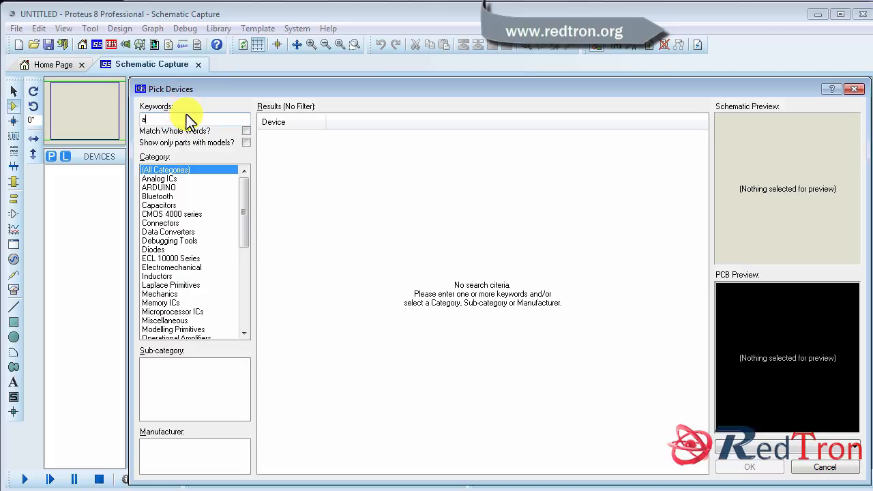
pyautogui.write('a')
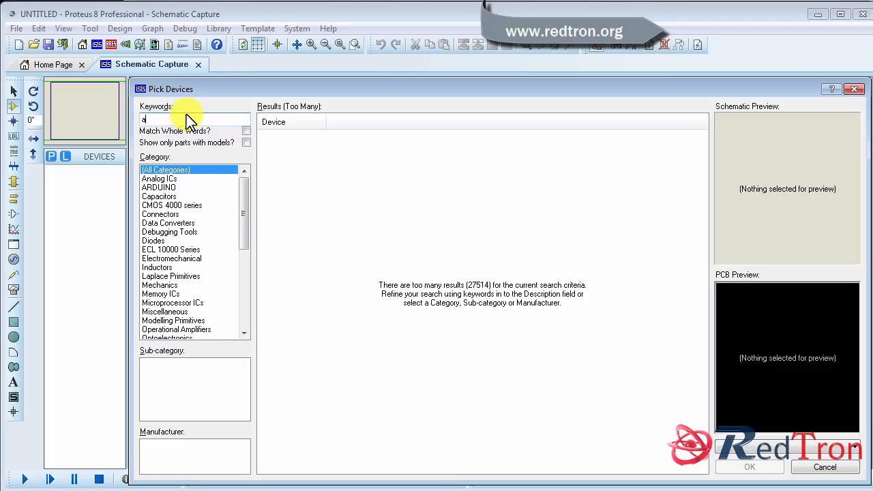
pyautogui.write('rduin')
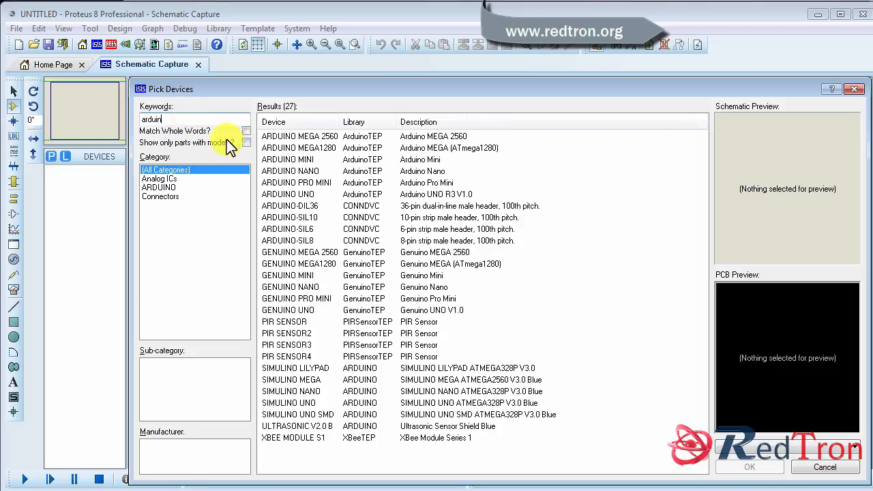
pyautogui.click(159, 187)
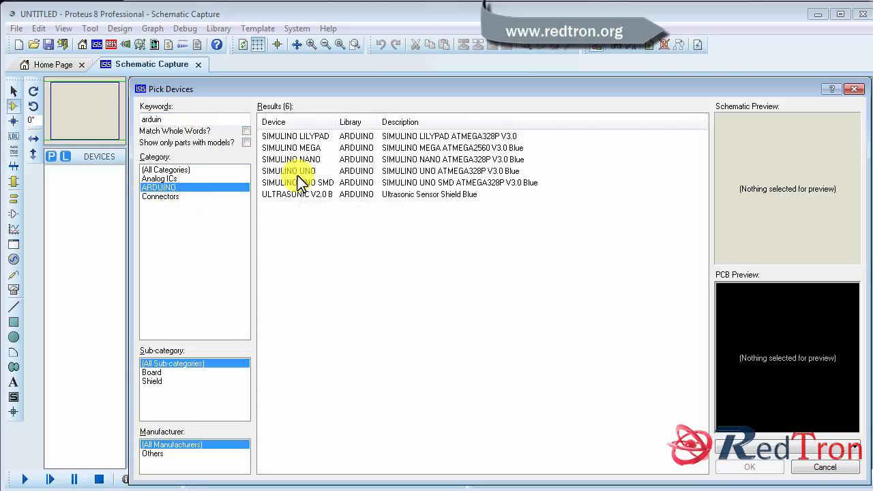
pyautogui.moveTo(297, 183)
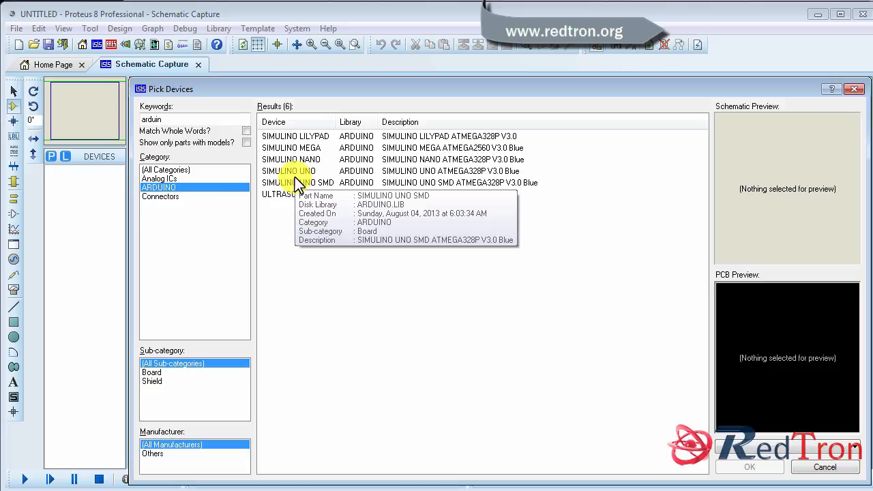
pyautogui.moveTo(297, 175)
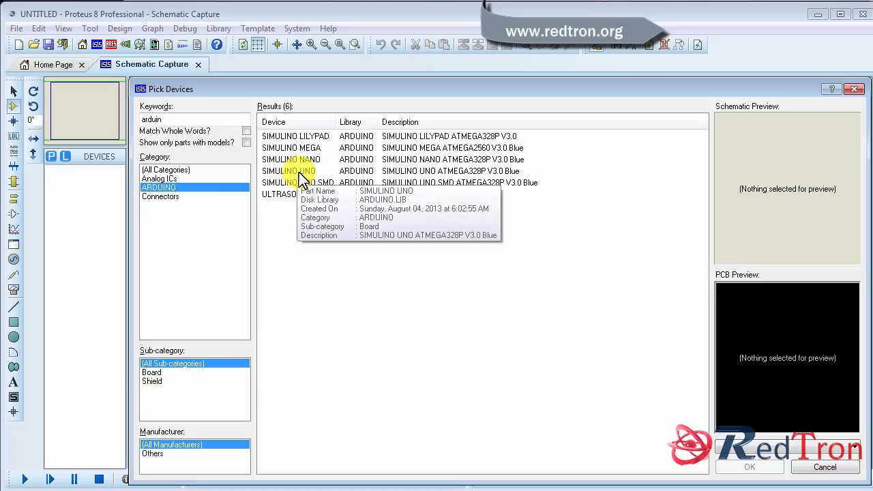
pyautogui.moveTo(176, 193)
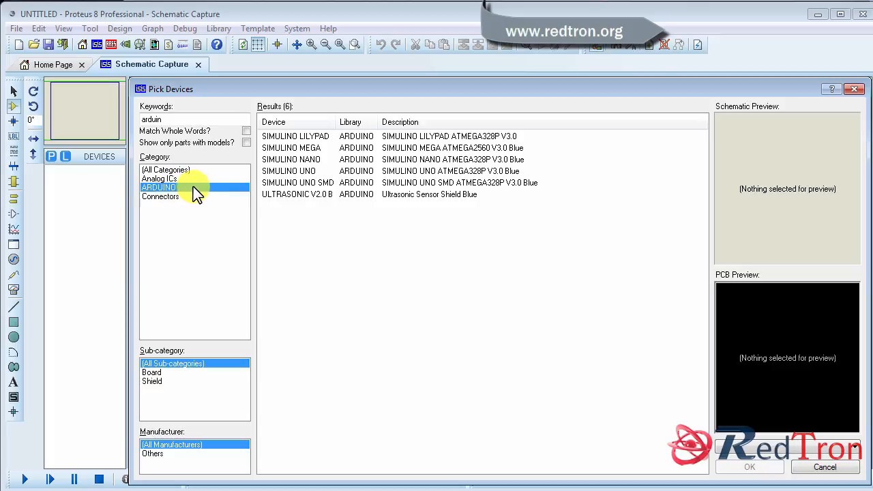
pyautogui.moveTo(287, 235)
pyautogui.write('proteus arduino libt')
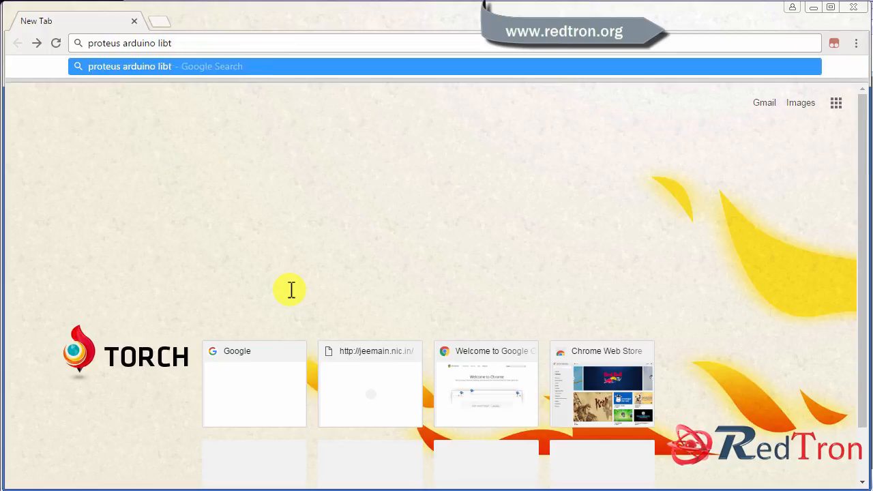
# Search Google for 'proteus arduino library.rar download' after trimming the stray letter
pyautogui.press('backspace')
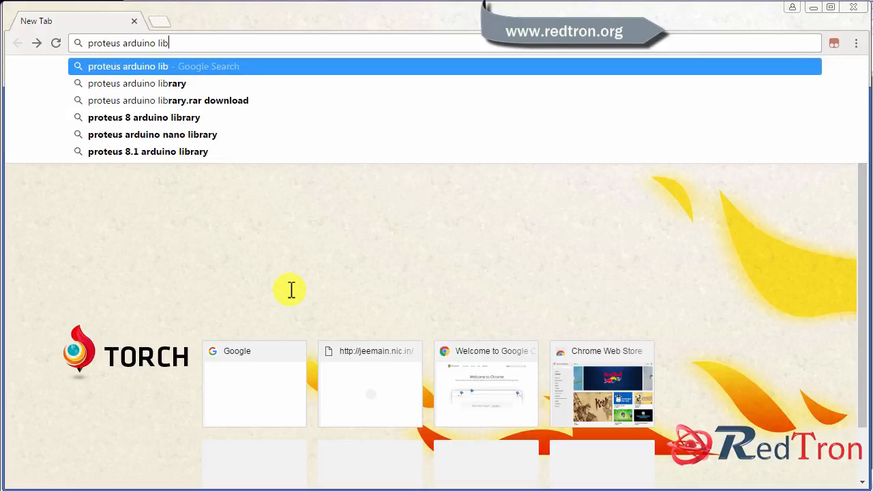
pyautogui.moveTo(211, 92)
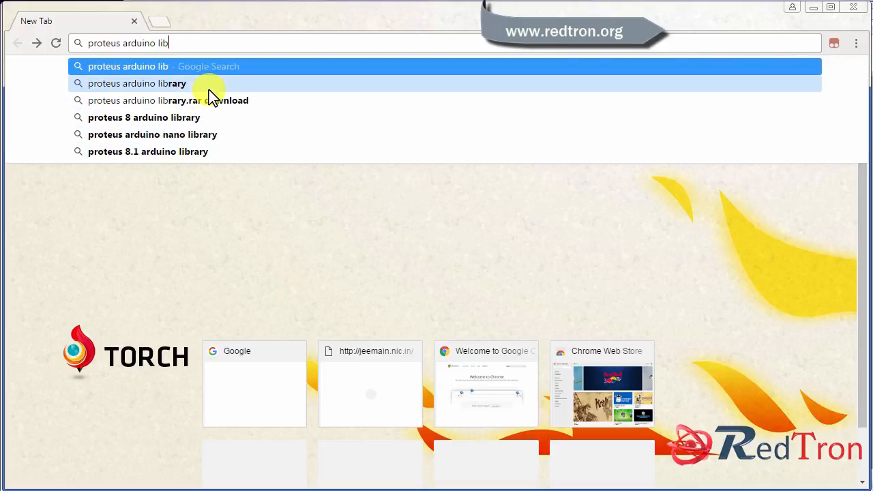
pyautogui.moveTo(235, 109)
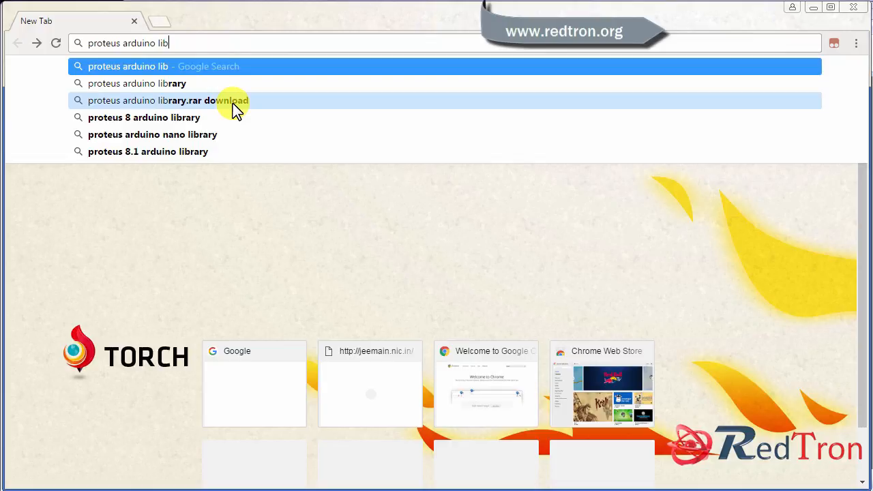
pyautogui.click(168, 101)
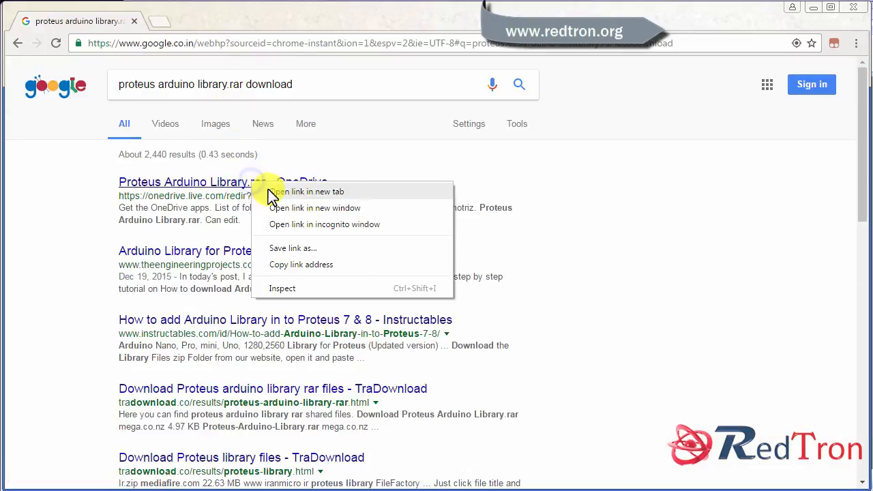
# Open the OneDrive library result and The Engineering Projects result in new tabs
pyautogui.click(316, 191)
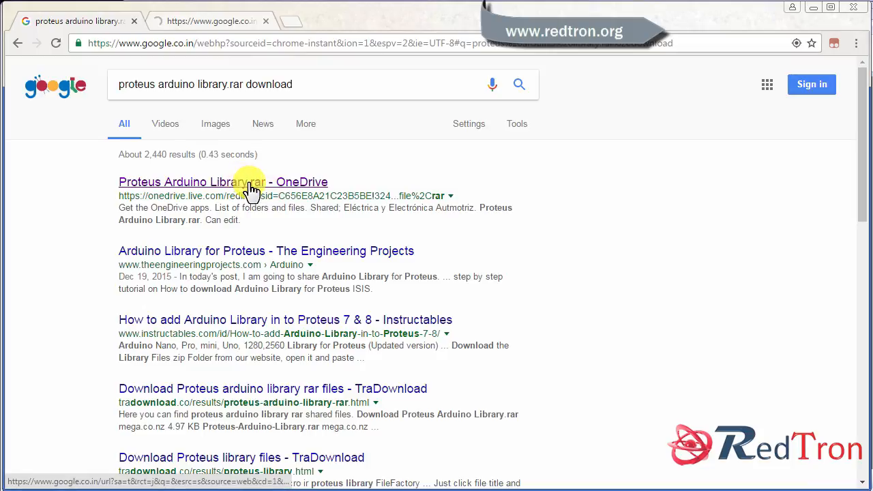
pyautogui.click(223, 181)
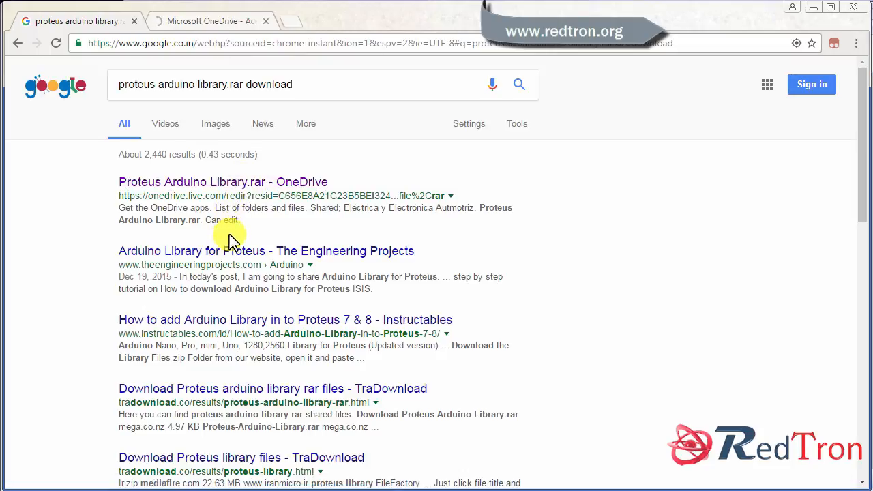
pyautogui.rightClick(289, 251)
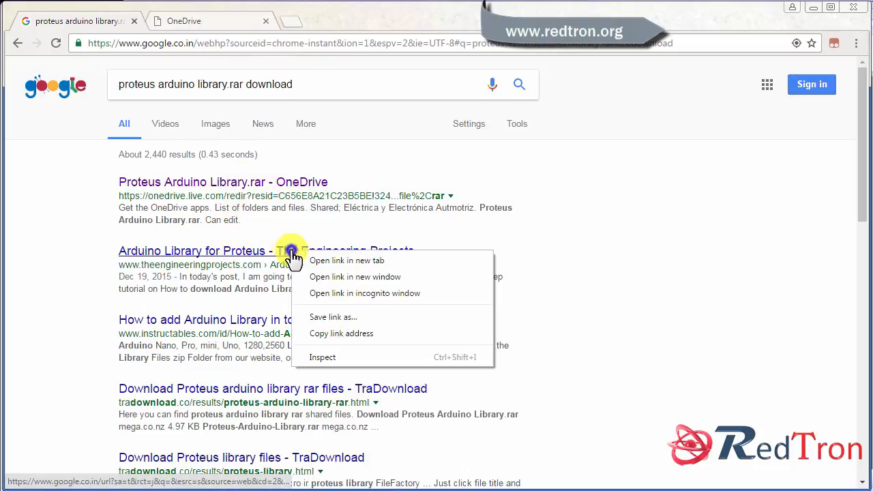
pyautogui.click(346, 259)
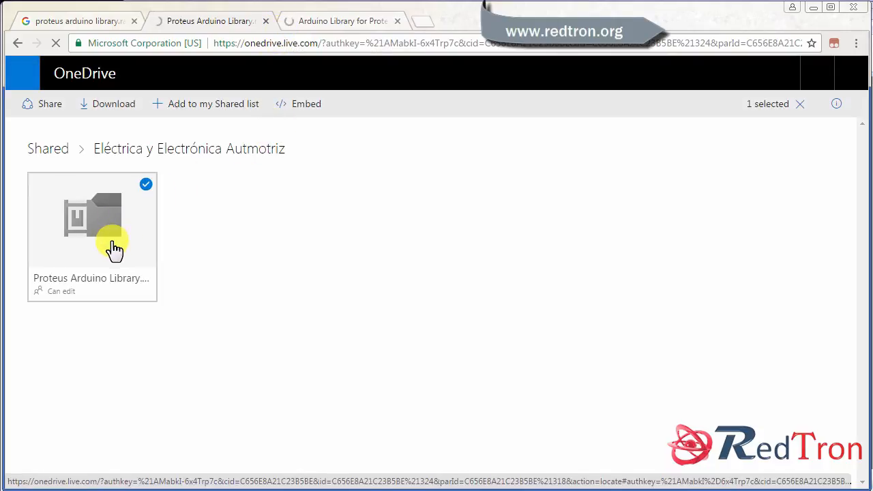
# Download the Proteus Arduino Library.rar from OneDrive and open it in WinRAR
pyautogui.click(114, 103)
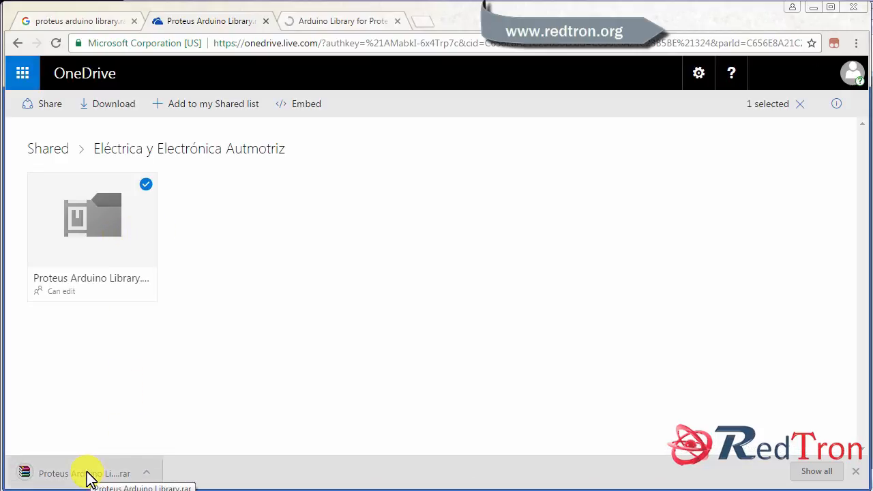
pyautogui.click(85, 472)
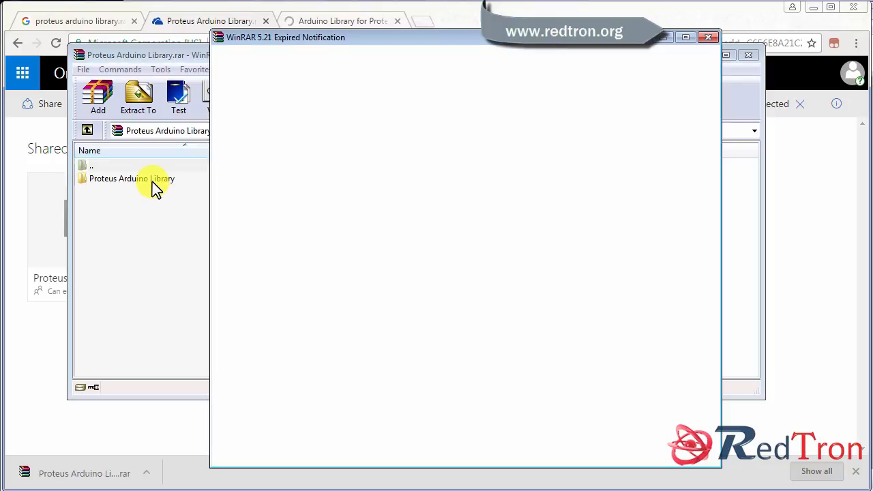
pyautogui.moveTo(667, 56)
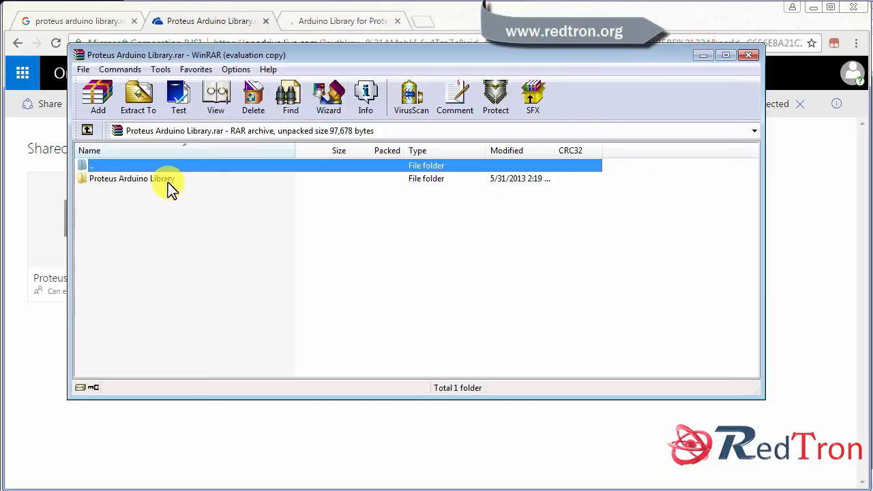
# Inspect the ARDUINO.IDX and ARDUINO.LIB files inside the archive's library folder
pyautogui.doubleClick(131, 178)
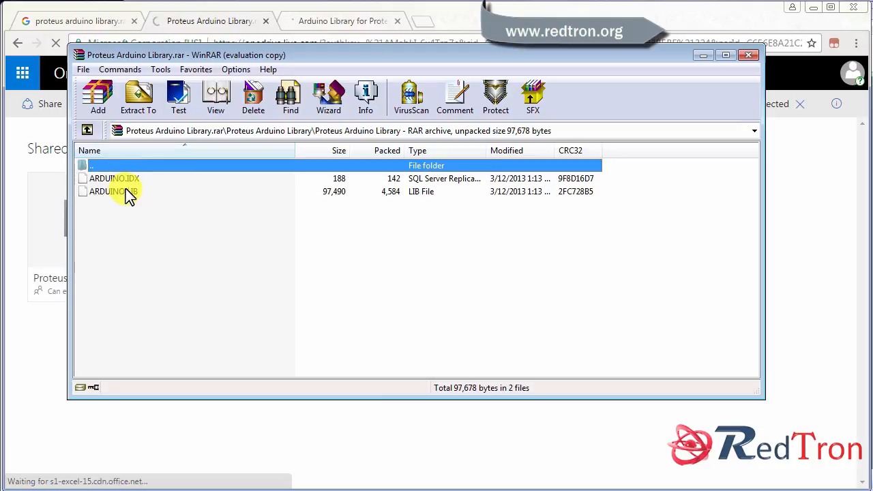
pyautogui.click(115, 178)
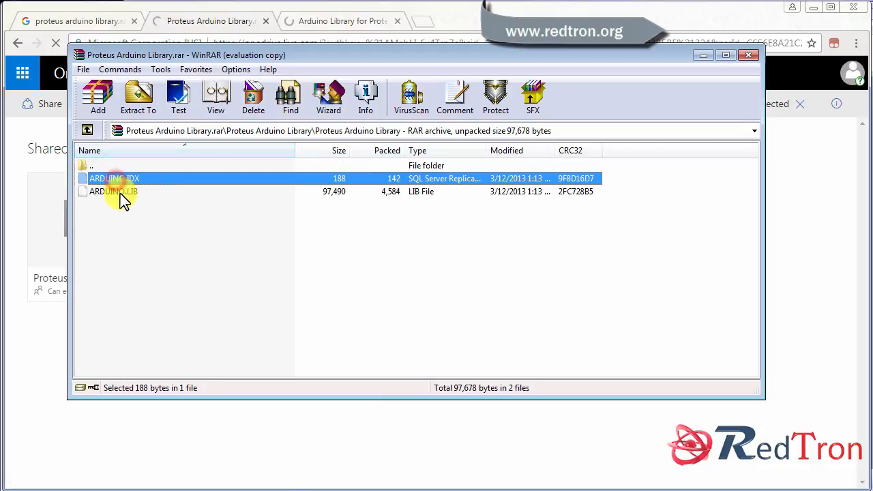
pyautogui.click(112, 191)
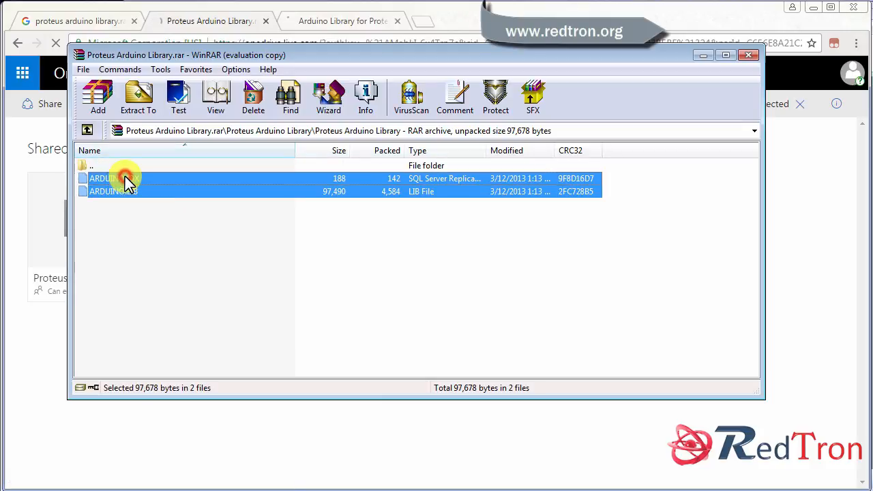
pyautogui.rightClick(125, 178)
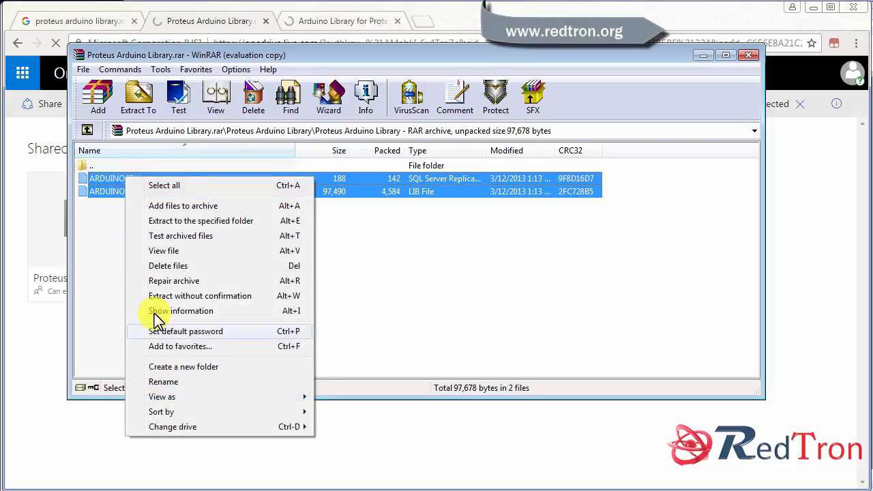
pyautogui.moveTo(177, 366)
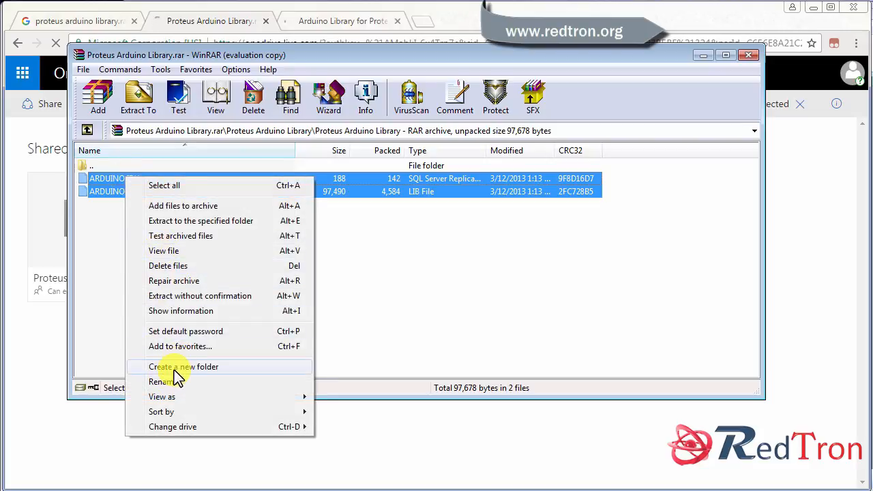
pyautogui.moveTo(106, 229)
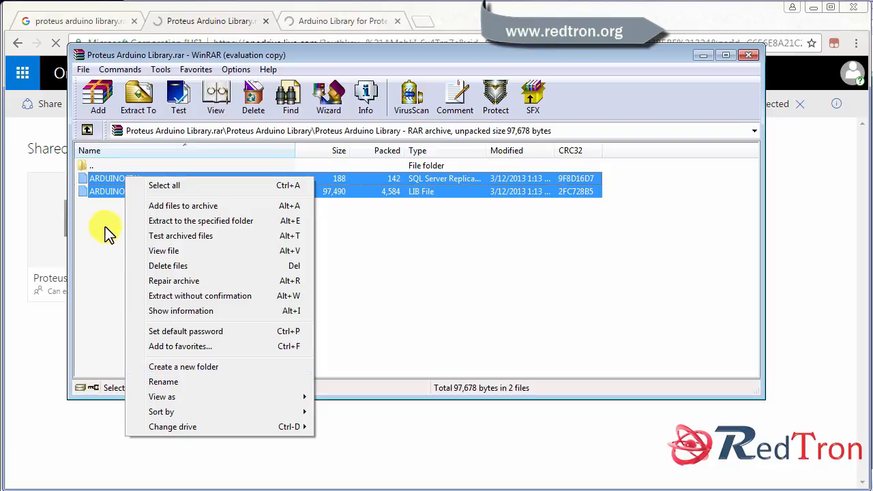
pyautogui.moveTo(139, 229)
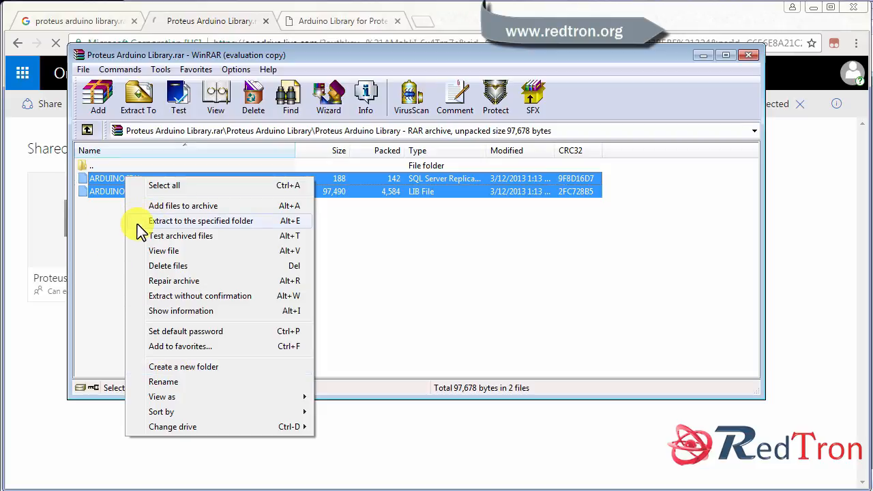
pyautogui.moveTo(109, 188)
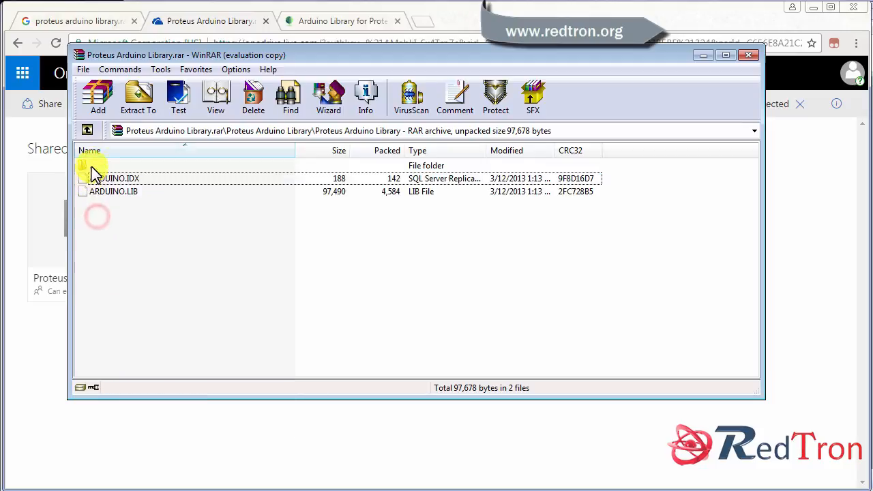
pyautogui.moveTo(98, 96)
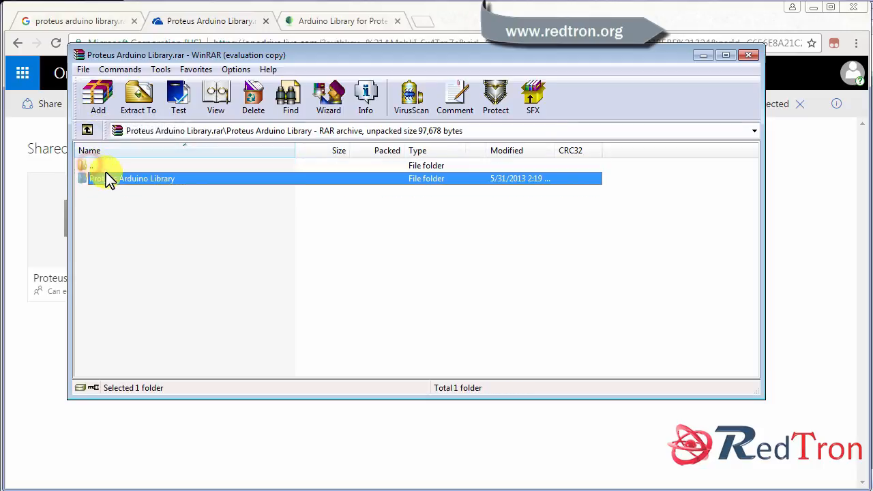
# Start extracting the Proteus Arduino Library folder to a specified location
pyautogui.rightClick(147, 177)
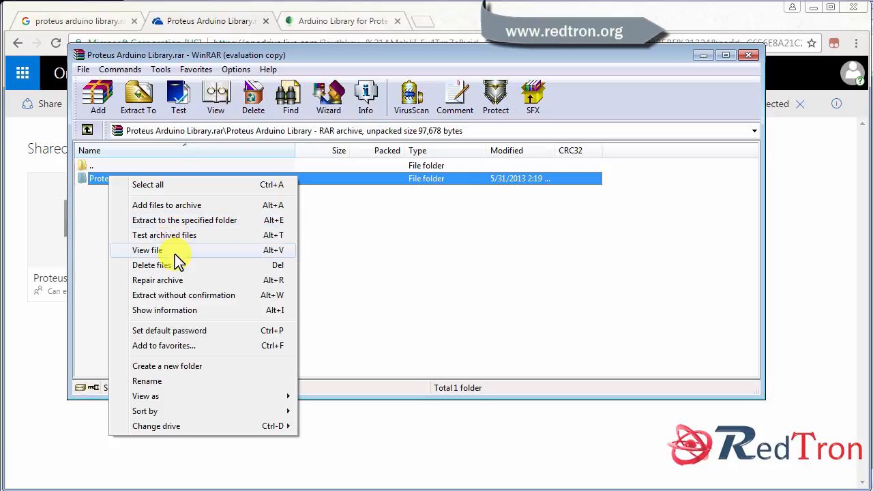
pyautogui.click(184, 220)
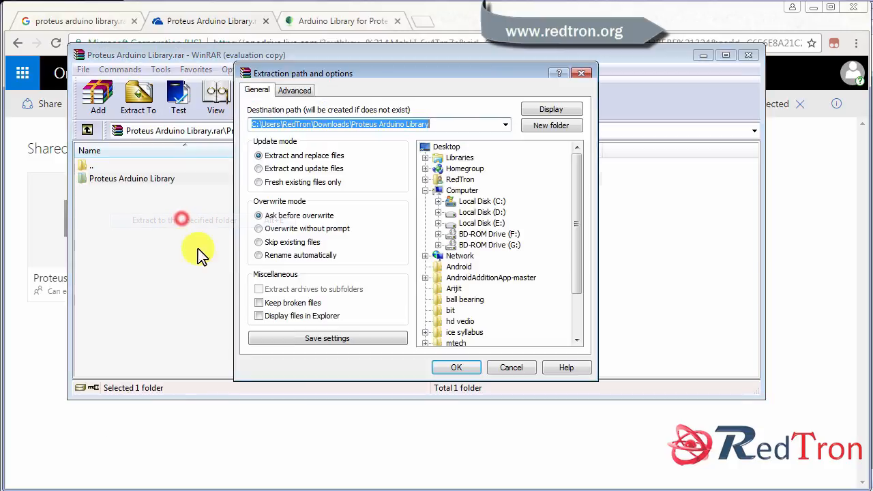
# Extract the library folder into C:\TurboC4 as the destination
pyautogui.click(481, 202)
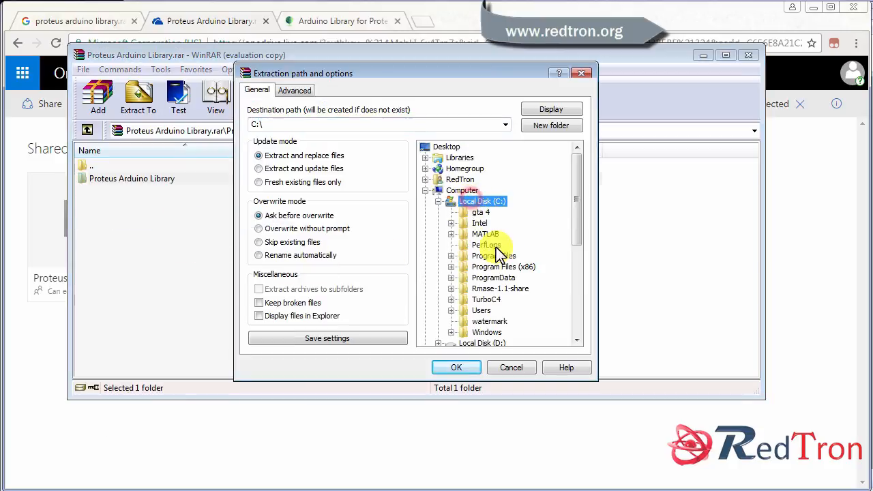
pyautogui.scroll(-3)
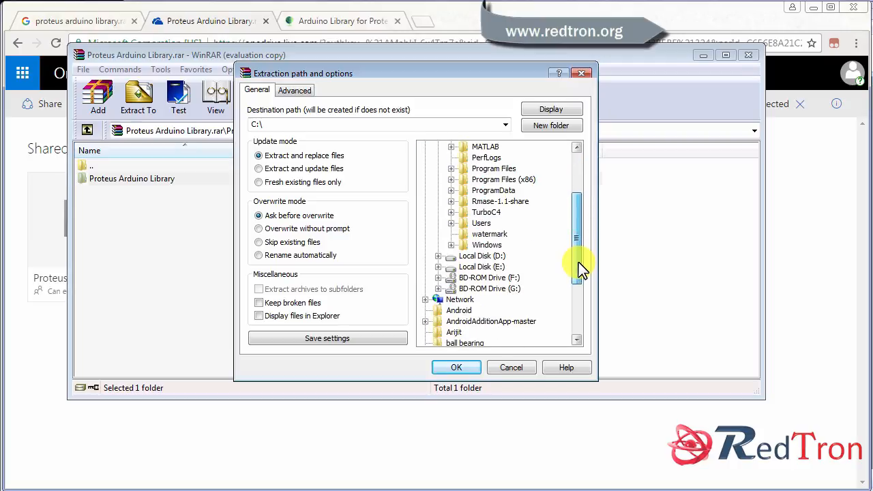
pyautogui.scroll(3)
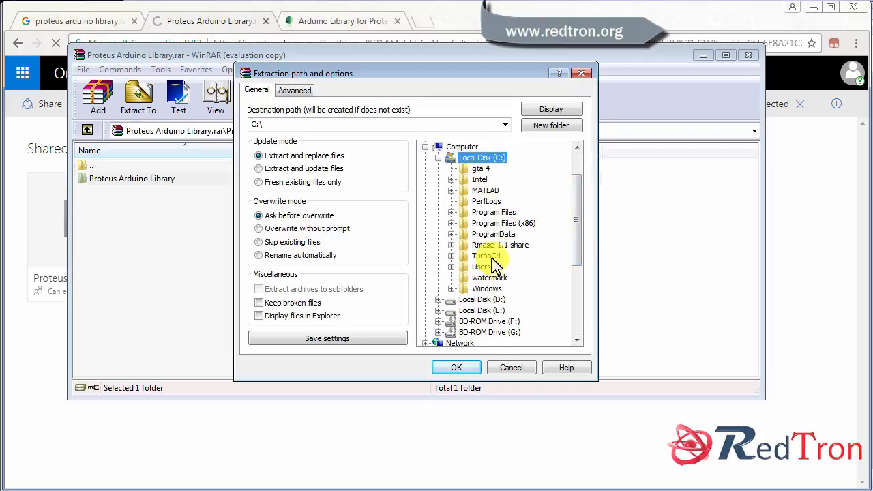
pyautogui.click(485, 256)
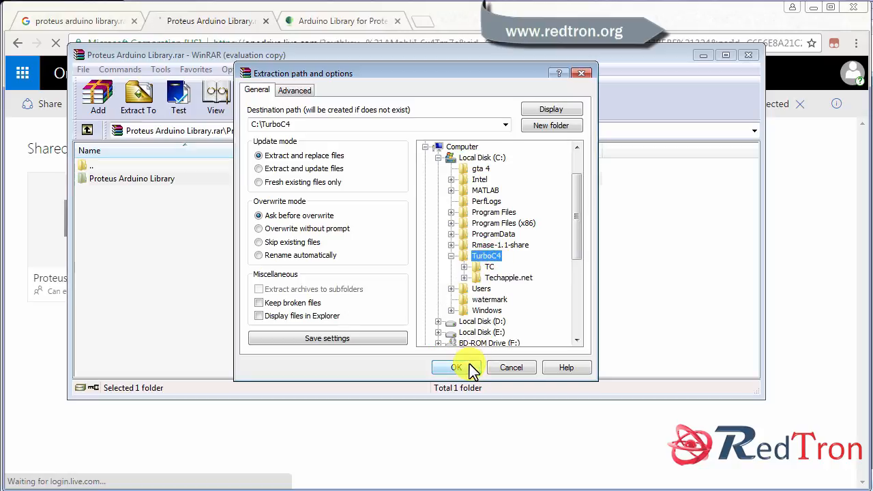
pyautogui.click(457, 366)
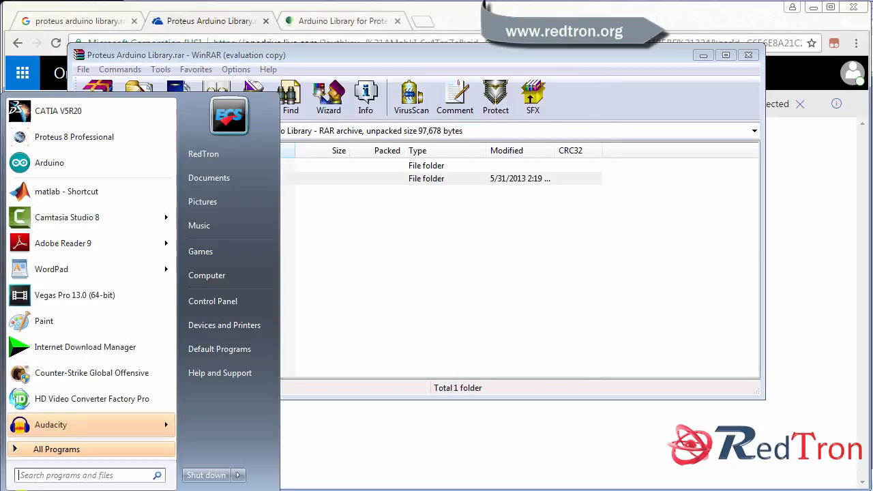
# Verify the extracted ARDUINO files in C:\TurboC4\Proteus Arduino Library, then return to Local Disk (C:)
pyautogui.click(207, 276)
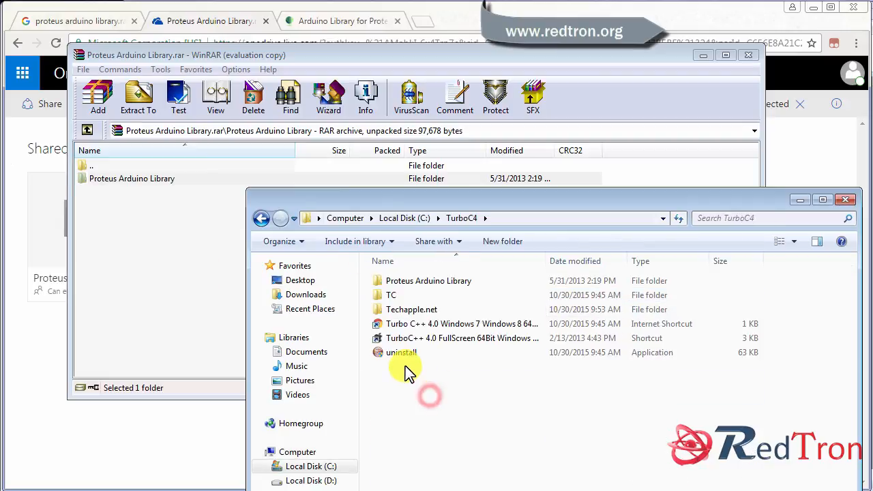
pyautogui.click(428, 281)
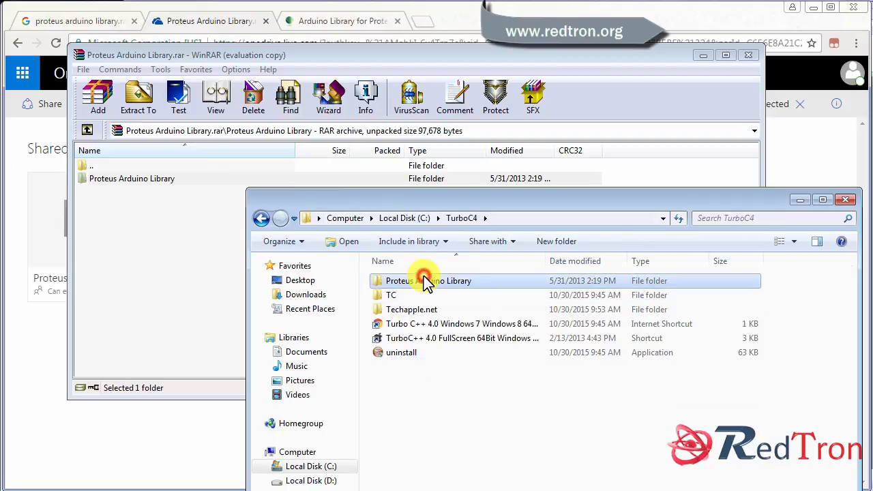
pyautogui.doubleClick(429, 281)
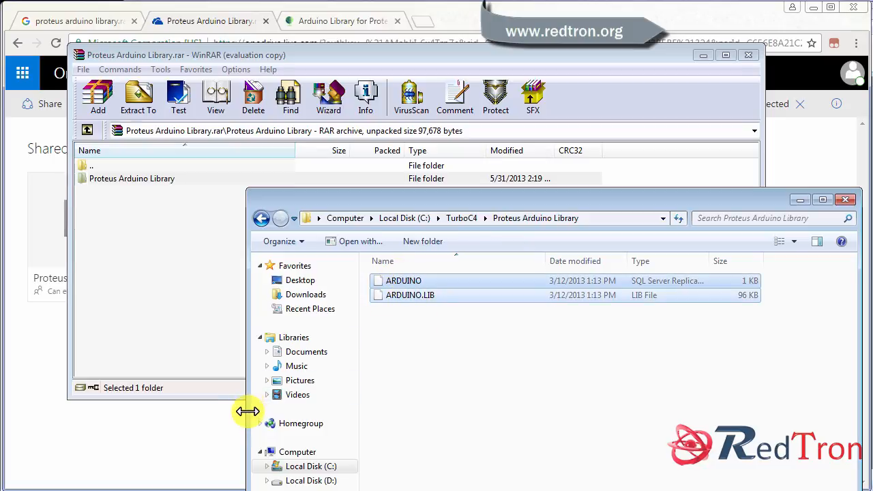
pyautogui.moveTo(200, 412)
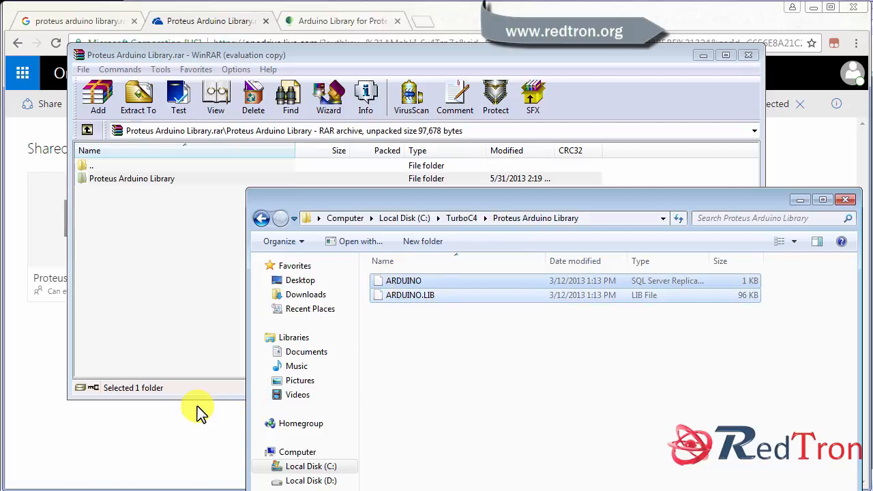
pyautogui.moveTo(210, 382)
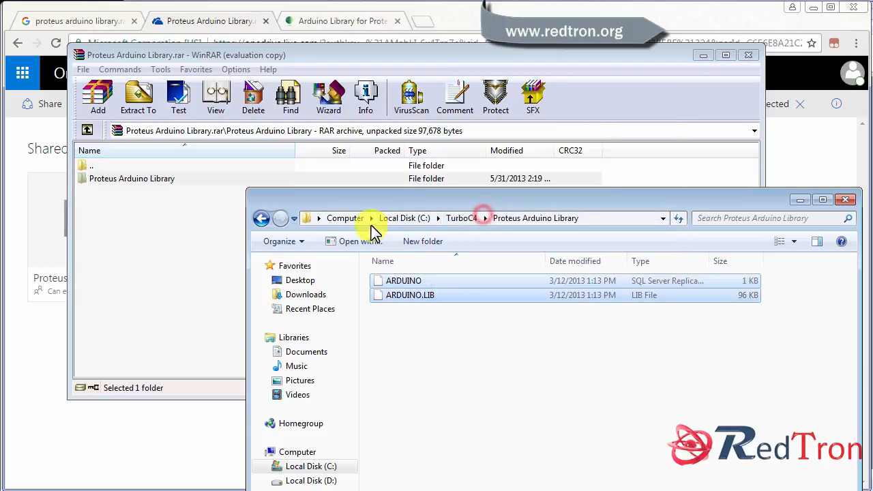
pyautogui.click(404, 218)
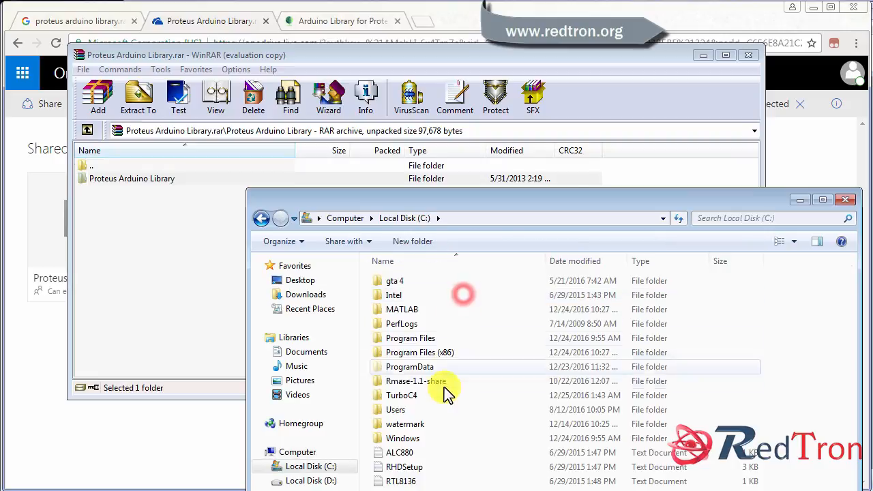
# Navigate through Program Files (x86) and Labcenter Electronics into the Proteus LIBRARY folder
pyautogui.doubleClick(420, 352)
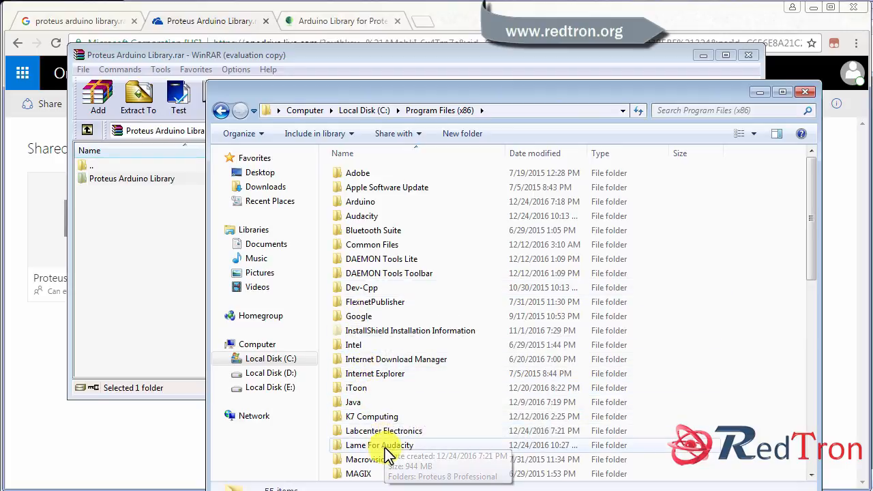
pyautogui.doubleClick(384, 431)
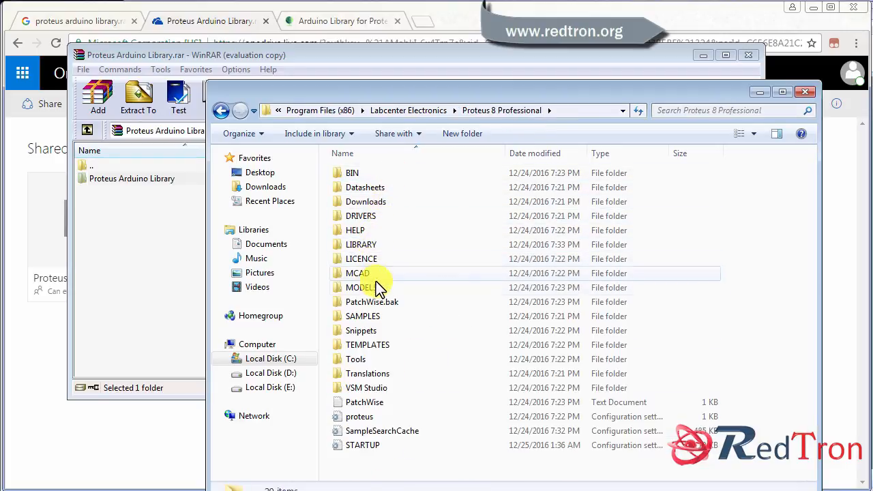
pyautogui.doubleClick(360, 244)
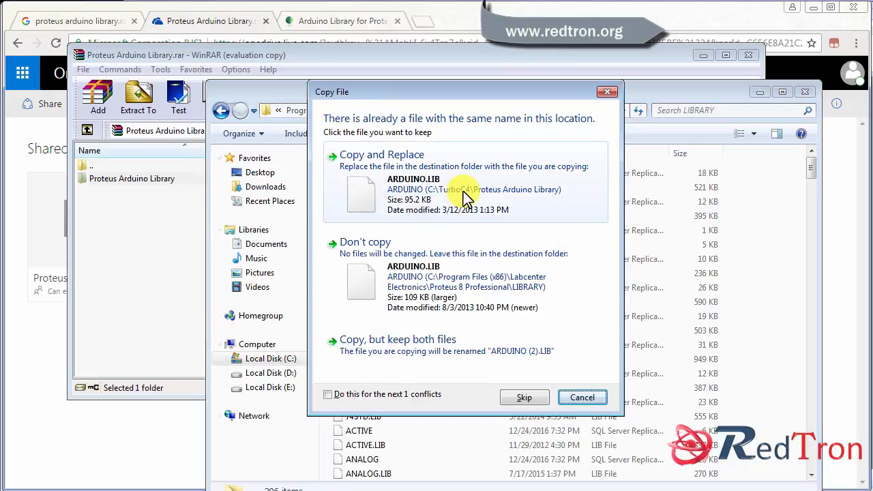
pyautogui.moveTo(467, 185)
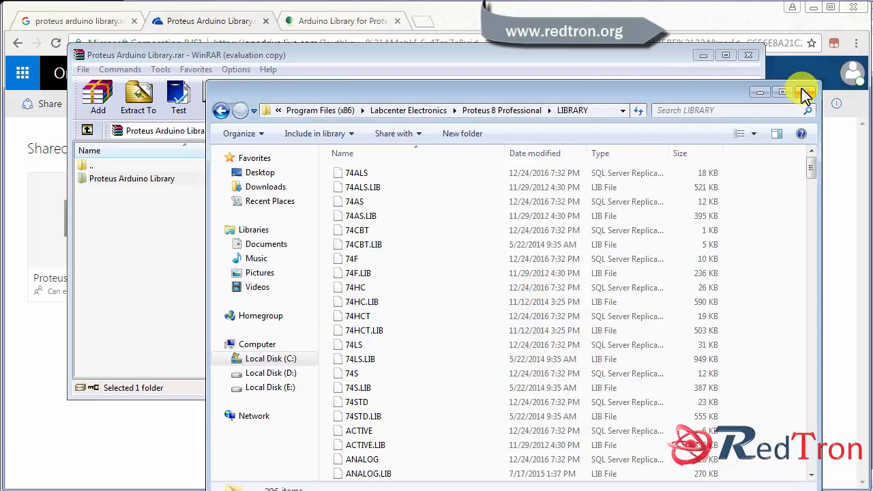
pyautogui.moveTo(802, 92)
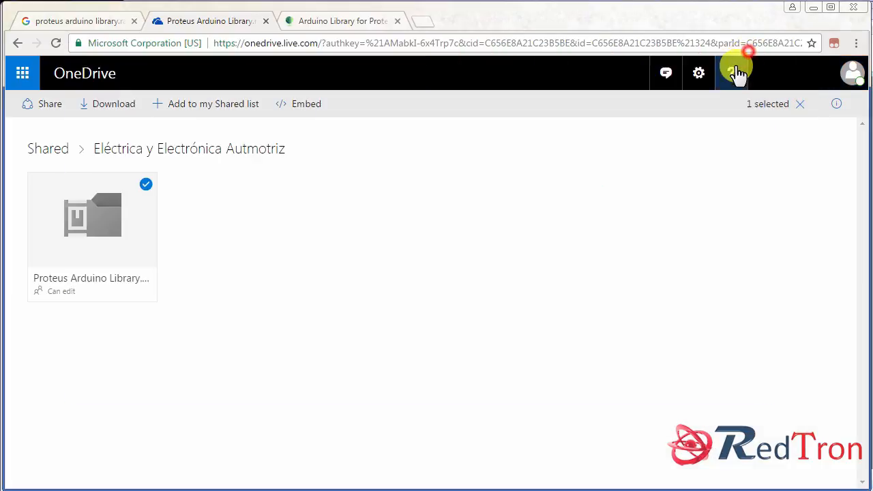
pyautogui.moveTo(829, 8)
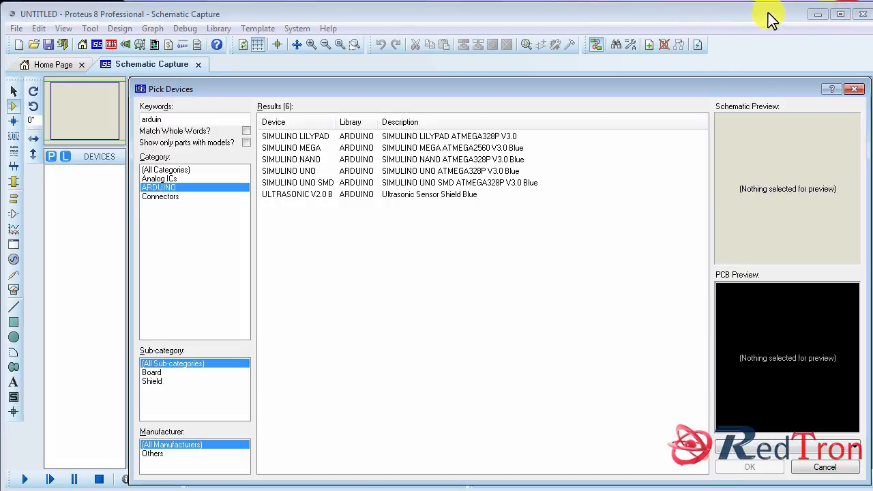
pyautogui.moveTo(743, 30)
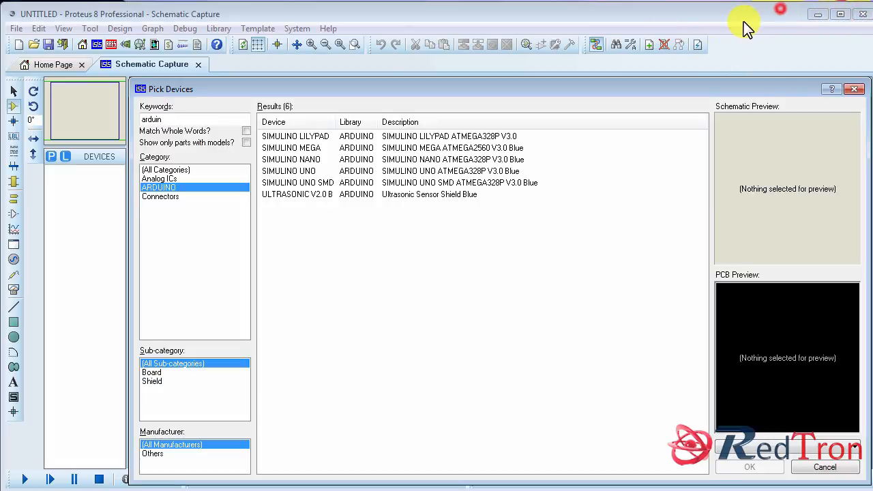
pyautogui.moveTo(455, 34)
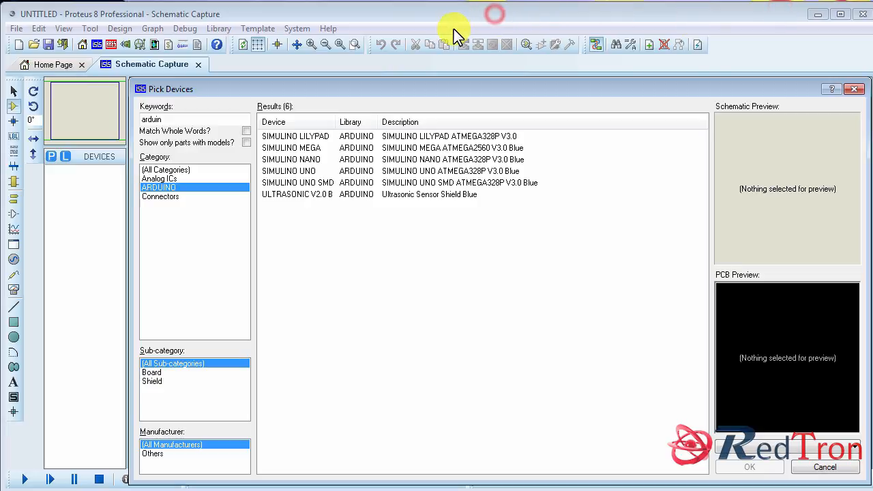
pyautogui.moveTo(341, 30)
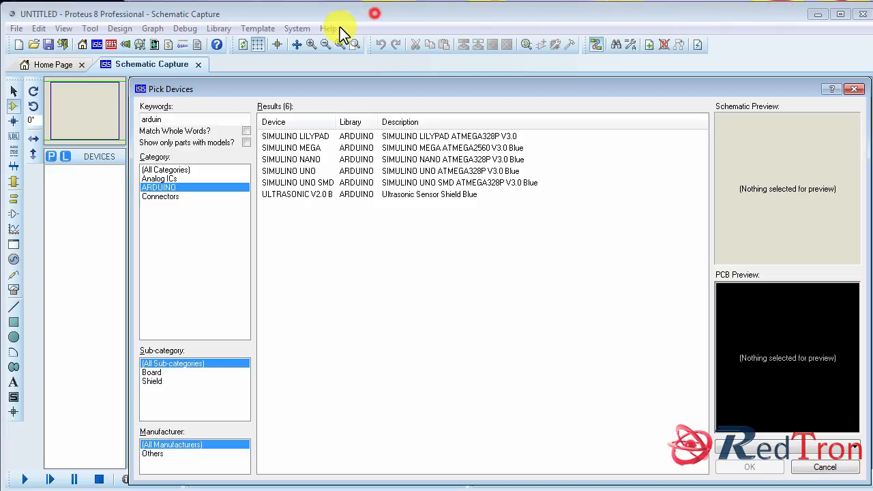
pyautogui.moveTo(457, 339)
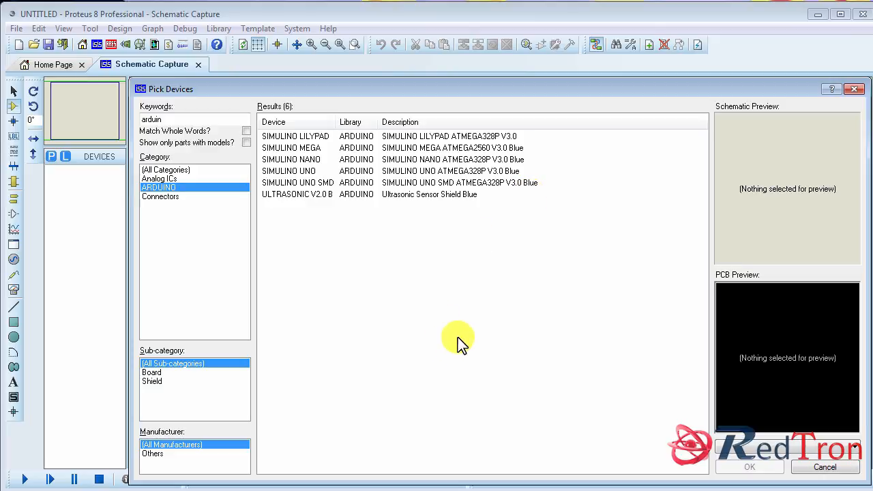
pyautogui.moveTo(571, 21)
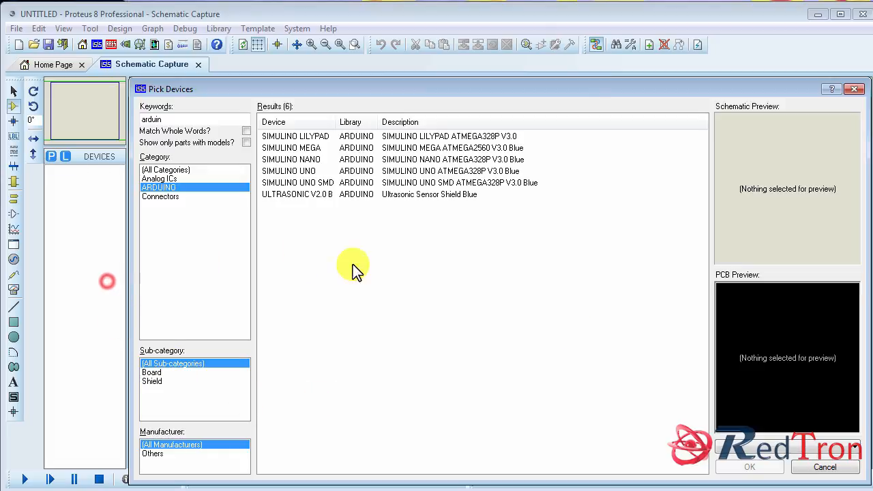
# Cancel the device picker and close Proteus so it can restart with the new library
pyautogui.click(824, 466)
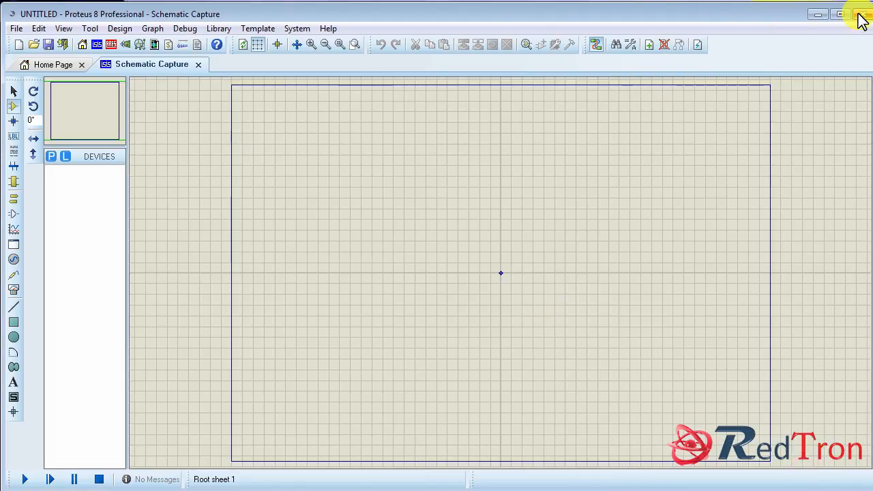
pyautogui.click(11, 484)
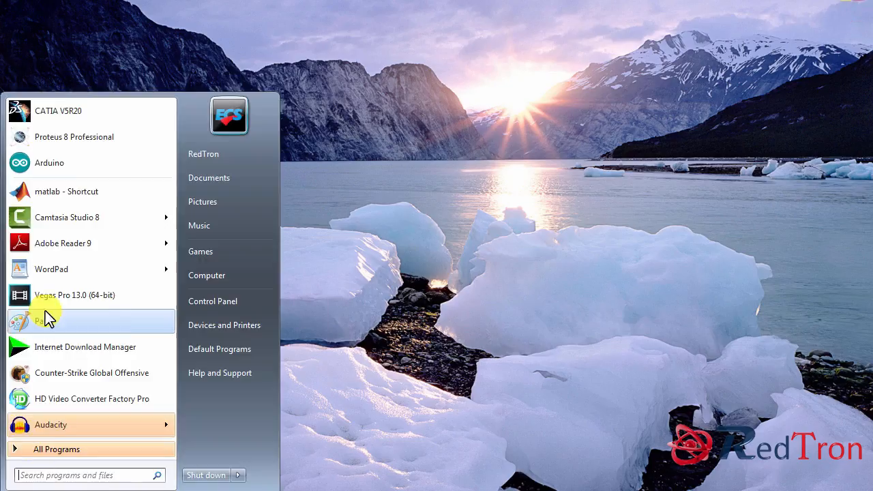
# Relaunch Proteus 8 Professional and start a device search with the keyword 'ul'
pyautogui.click(73, 136)
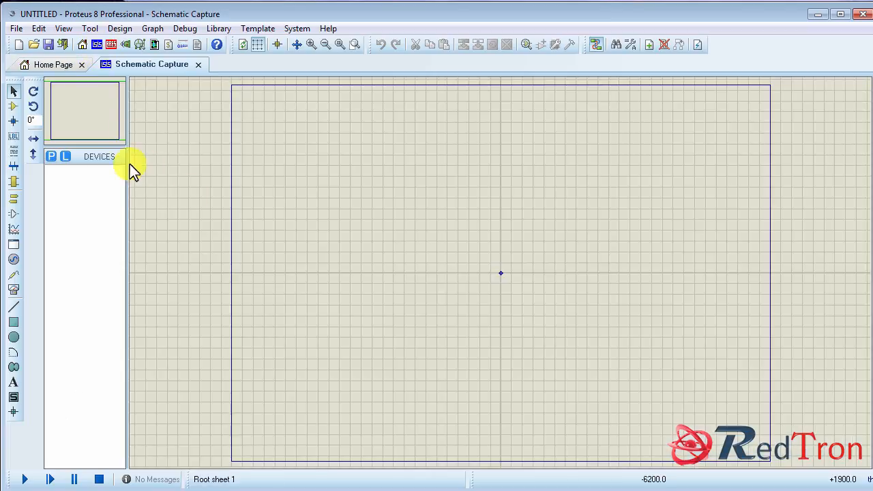
pyautogui.click(52, 155)
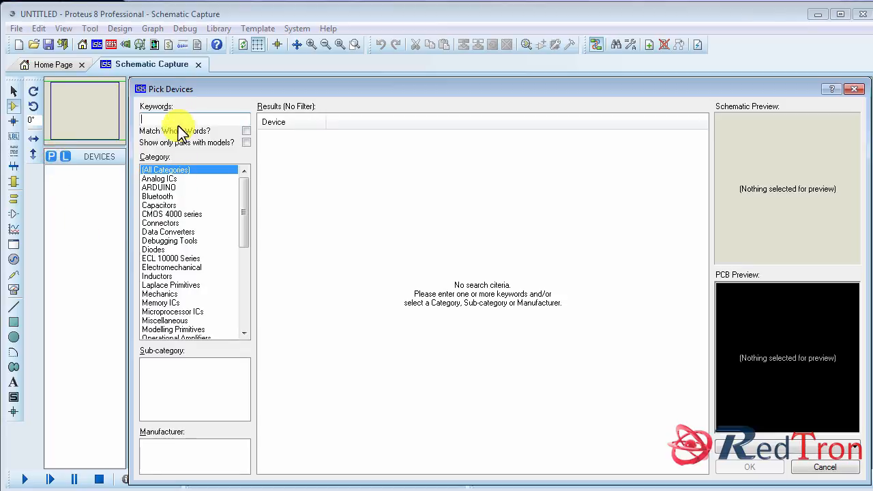
pyautogui.moveTo(101, 206)
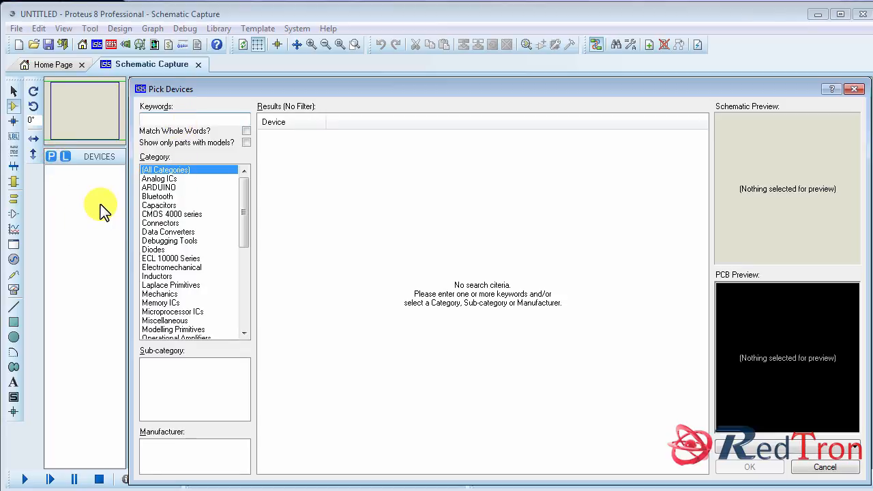
pyautogui.write('ul')
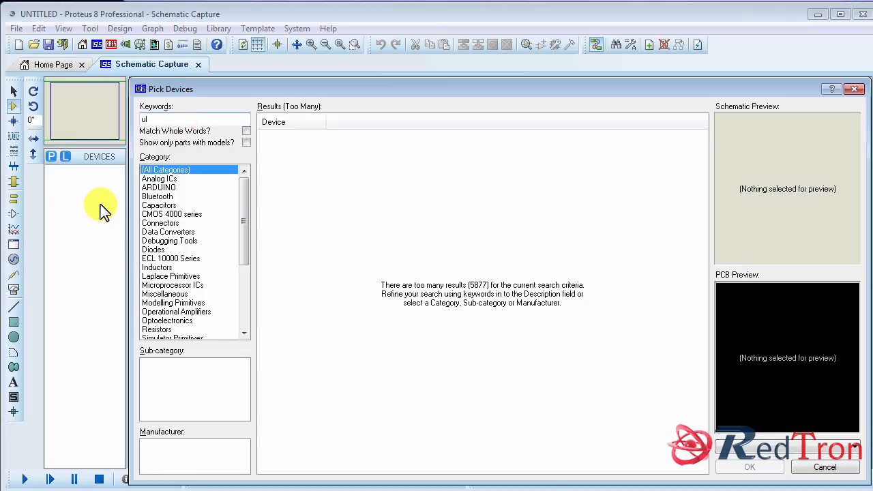
# Search 'ultr', filter to the ARDUINO category, and add SIMULINO UNO to the devices
pyautogui.write('tr')
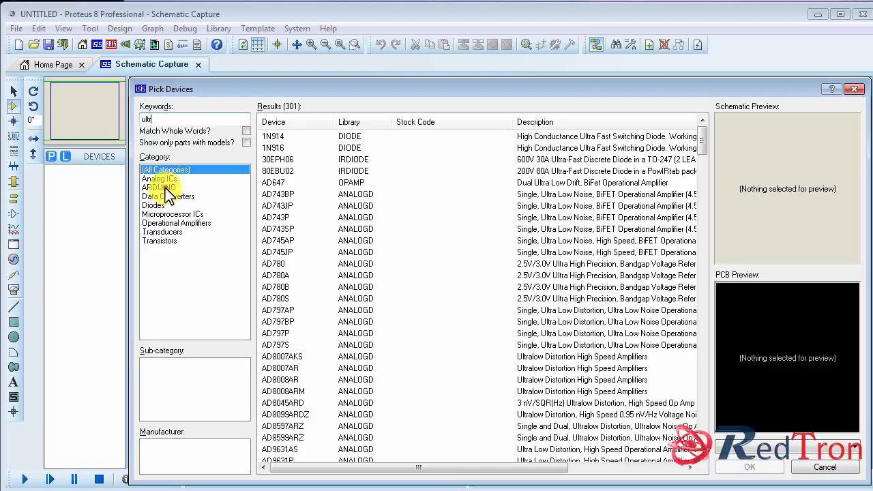
pyautogui.click(158, 187)
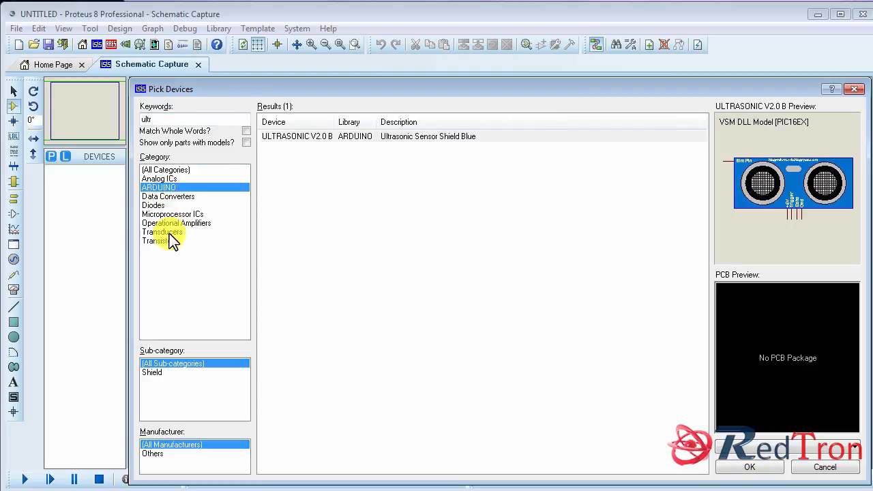
pyautogui.moveTo(178, 196)
pyautogui.write('arduin')
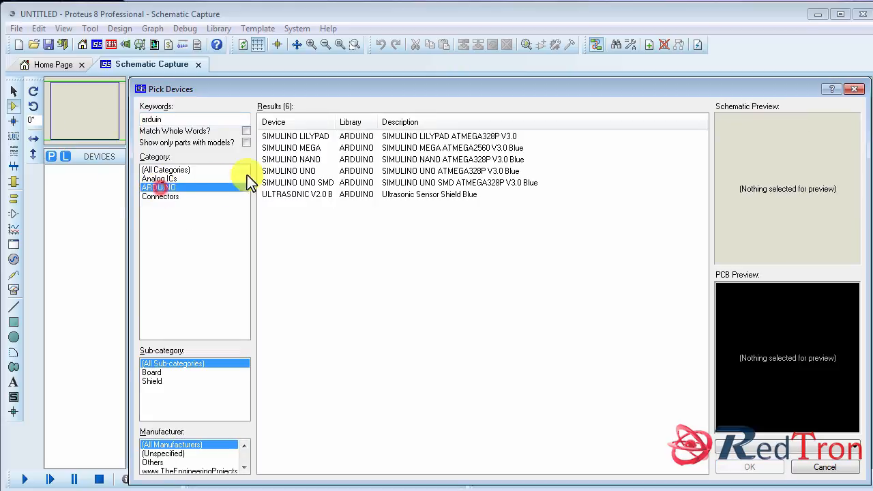
pyautogui.click(289, 171)
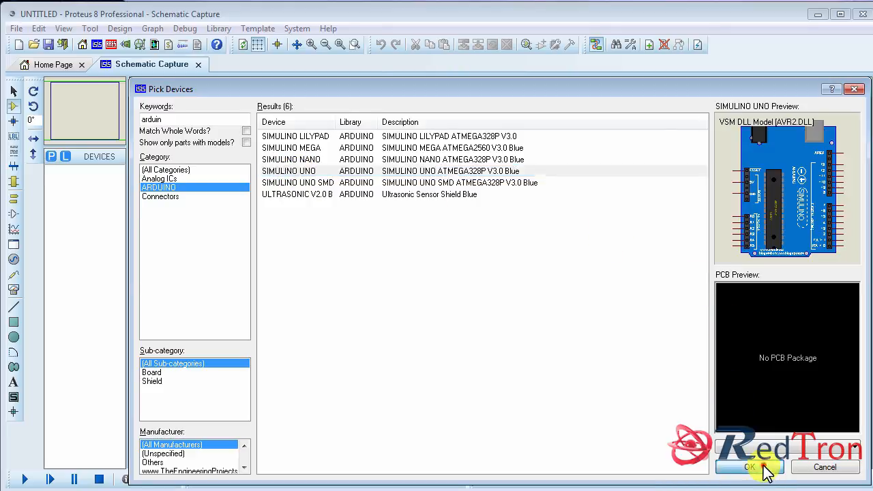
pyautogui.click(751, 466)
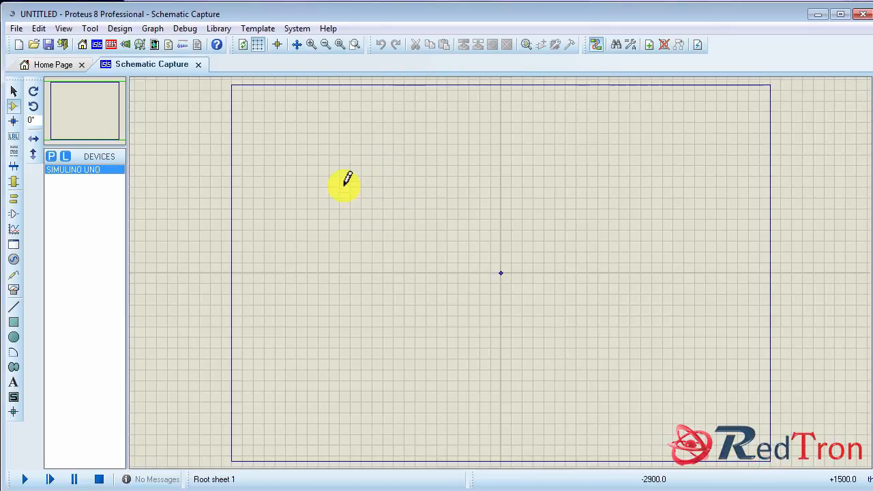
# Place the SIMULINO UNO board as SIM1 and draw a wire from one of its pins
pyautogui.click(344, 184)
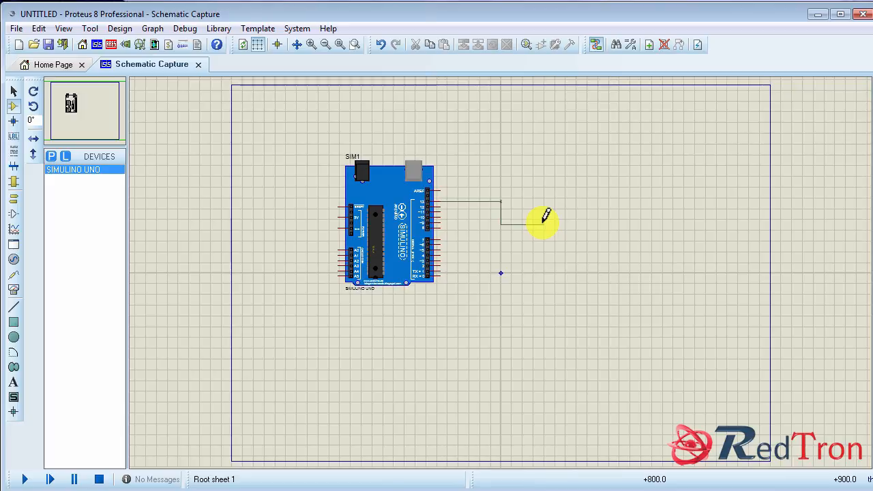
pyautogui.moveTo(546, 218); pyautogui.dragTo(252, 252)
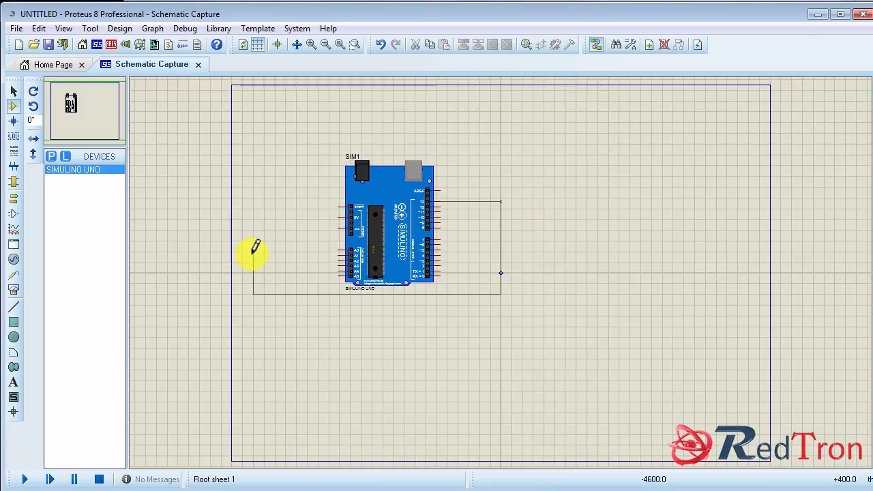